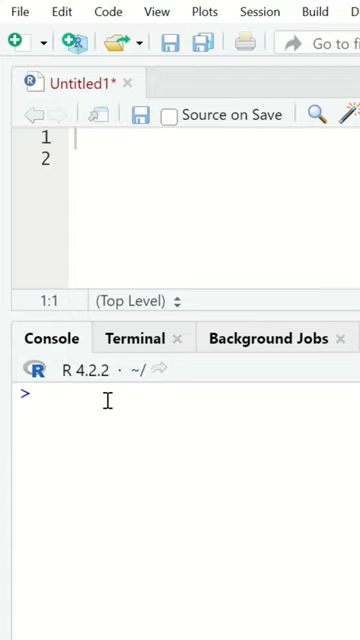
pyautogui.write('x')
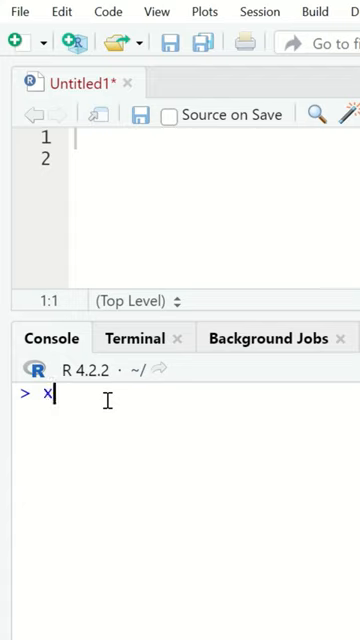
pyautogui.write('<-')
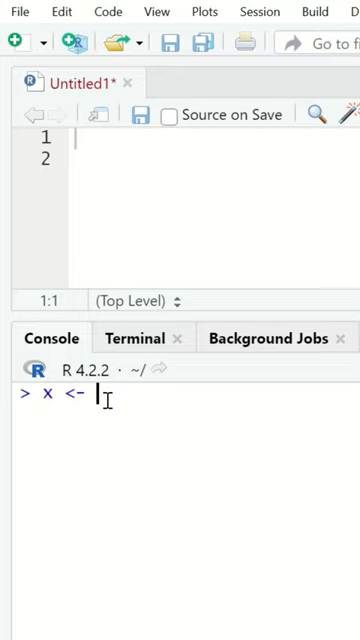
pyautogui.write('c')
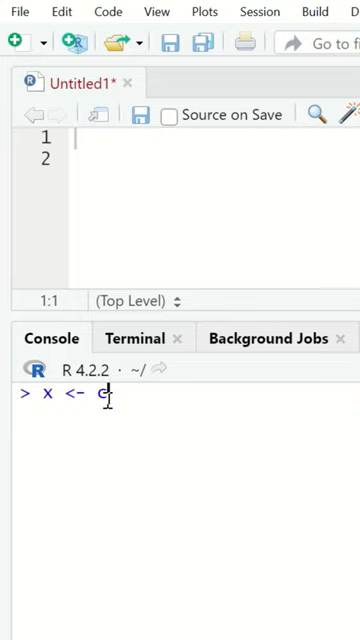
pyautogui.write('(1)')
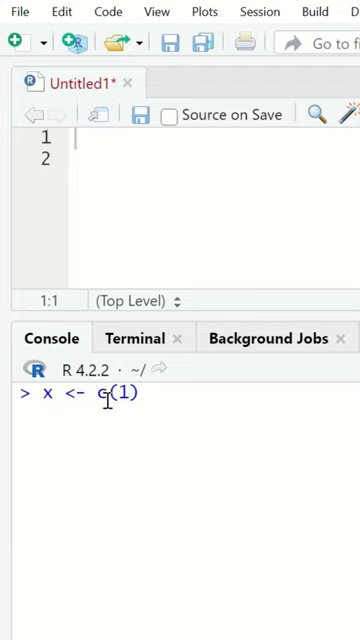
pyautogui.write(',2')
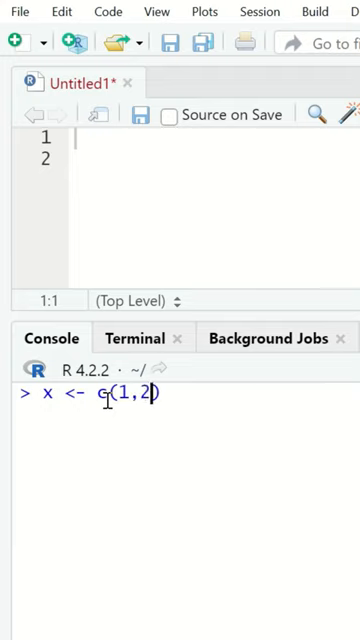
pyautogui.write(',3,4,5,6,7,8')
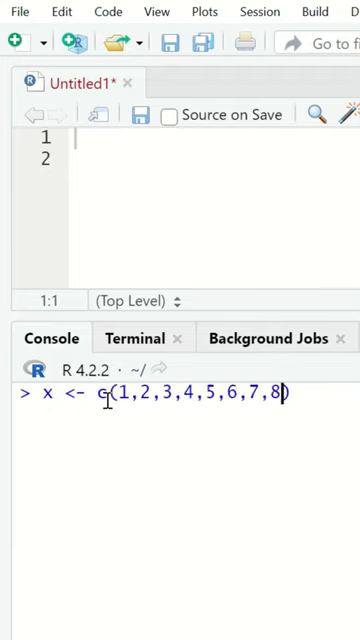
pyautogui.write(',9,10')
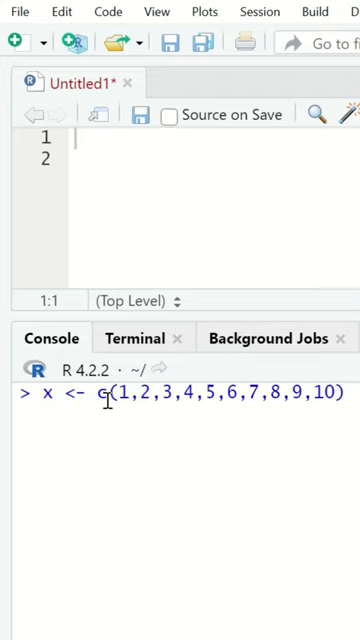
pyautogui.write('sha')
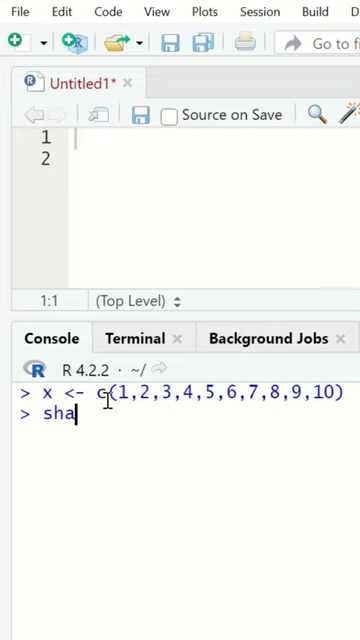
pyautogui.write('piro.test(')
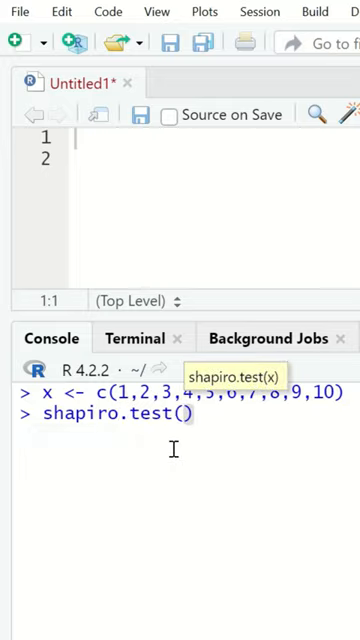
pyautogui.write('x')
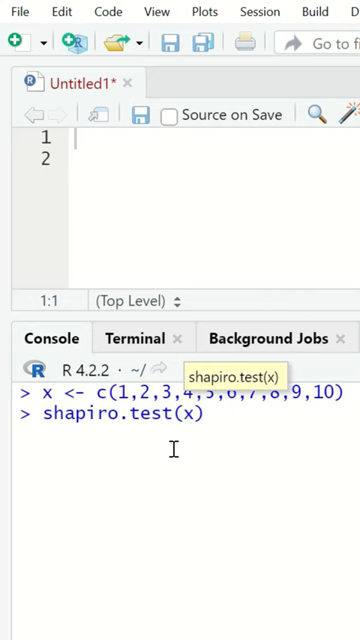